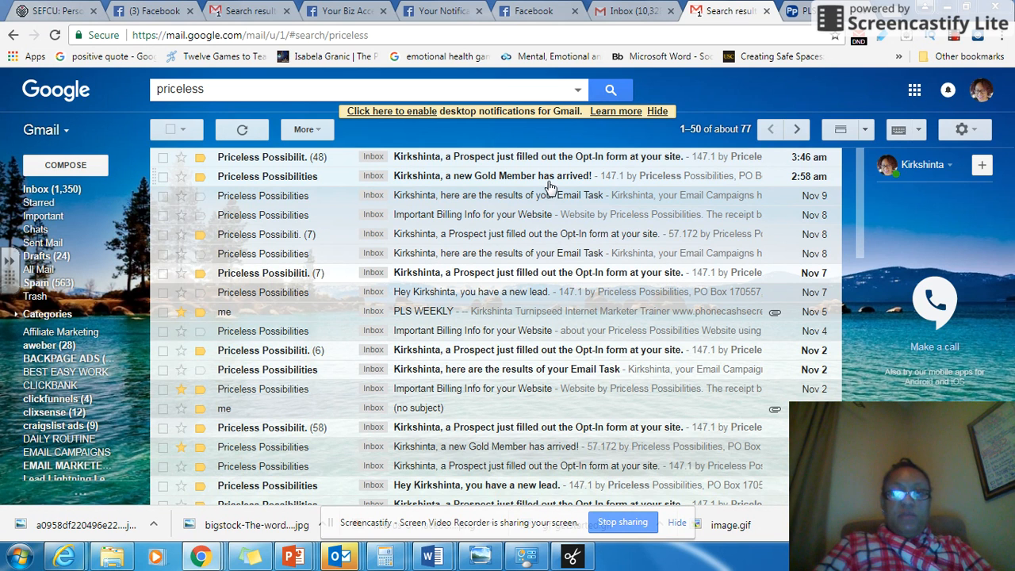
{"action": "mouse_move", "coordinate": [812, 189]}
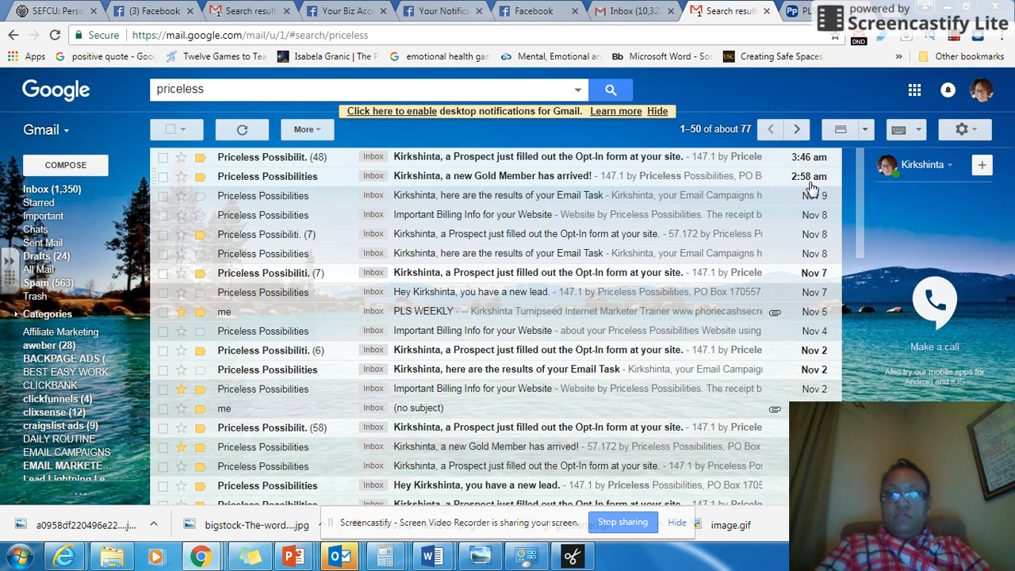
{"action": "mouse_move", "coordinate": [809, 176]}
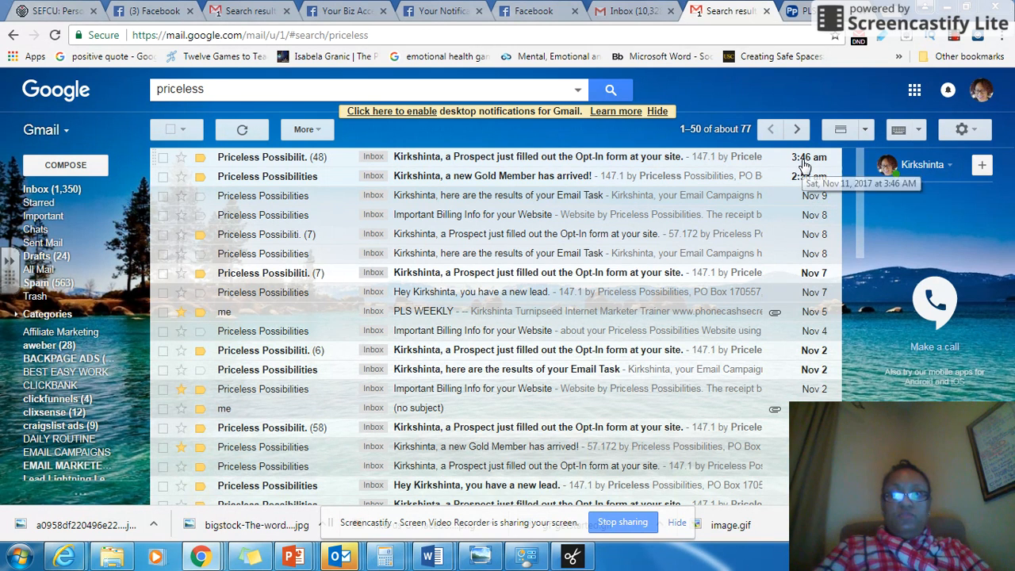
{"action": "mouse_move", "coordinate": [579, 162]}
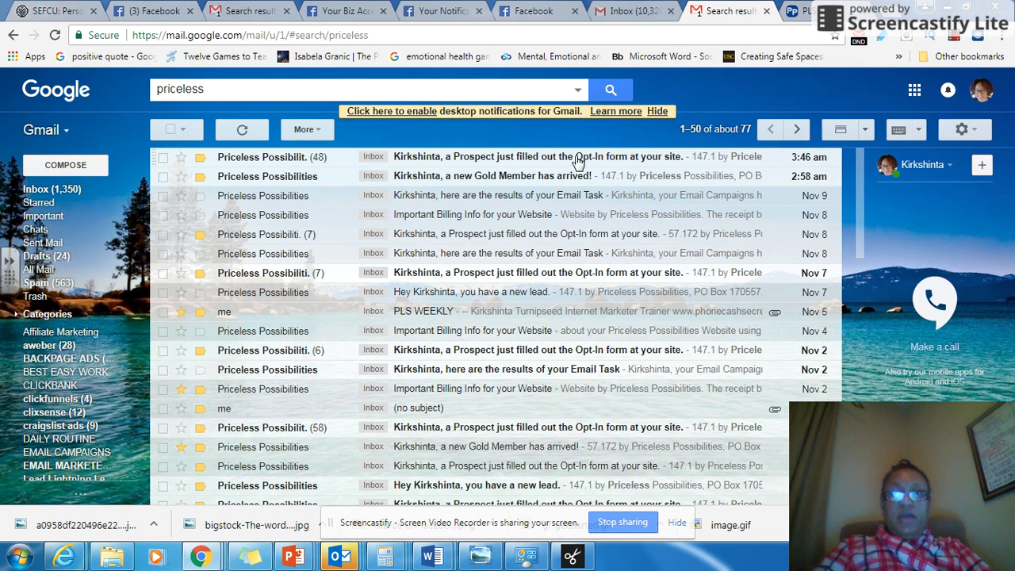
{"action": "mouse_move", "coordinate": [667, 171]}
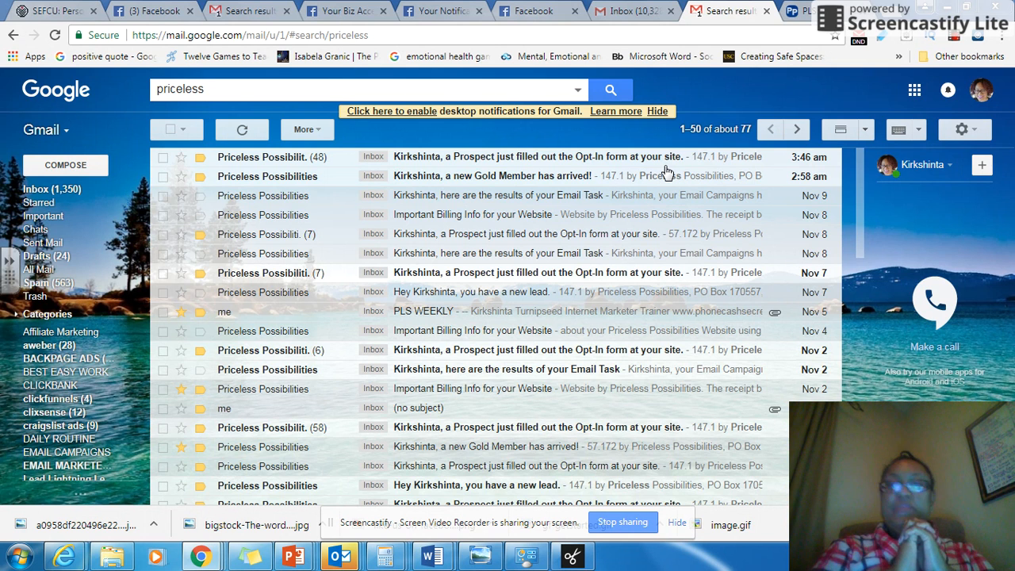
{"action": "mouse_move", "coordinate": [650, 155]}
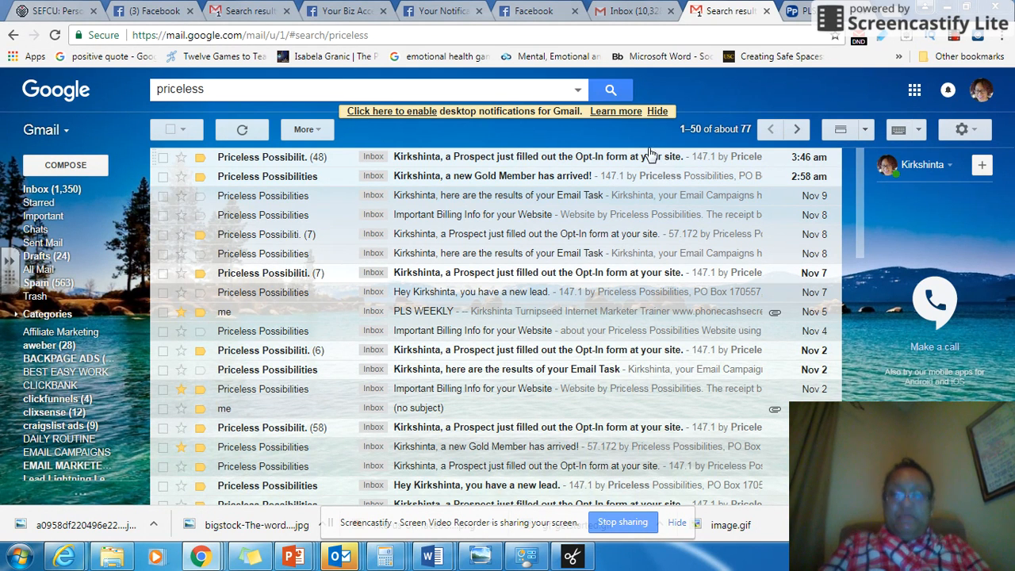